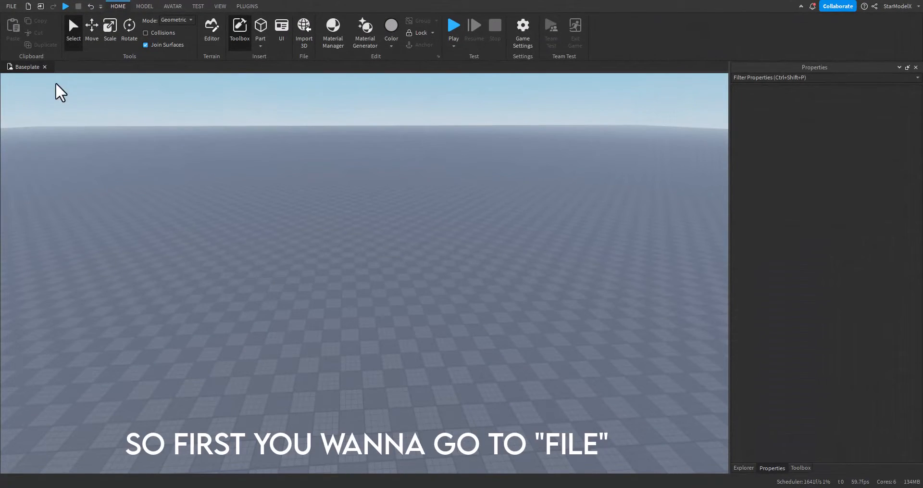
Open Studio Settings from the FILE menu
{"action": "left_click", "coordinate": [10, 6]}
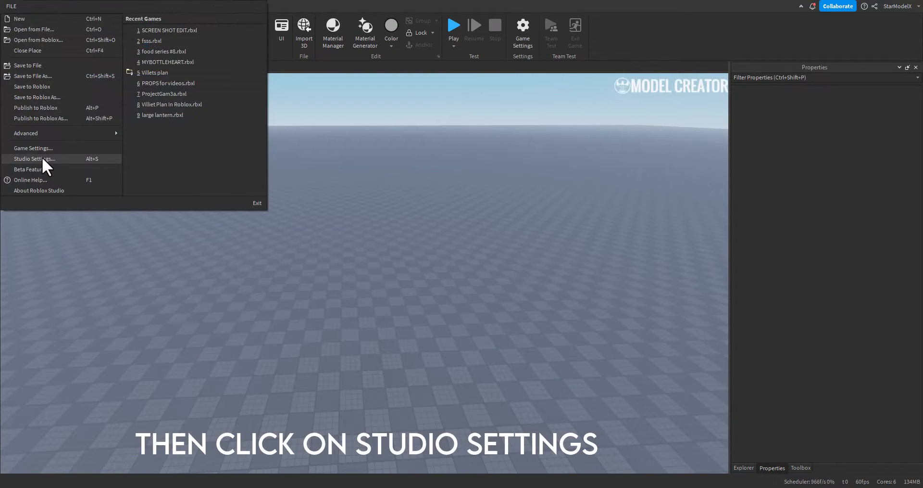
{"action": "left_click", "coordinate": [34, 158]}
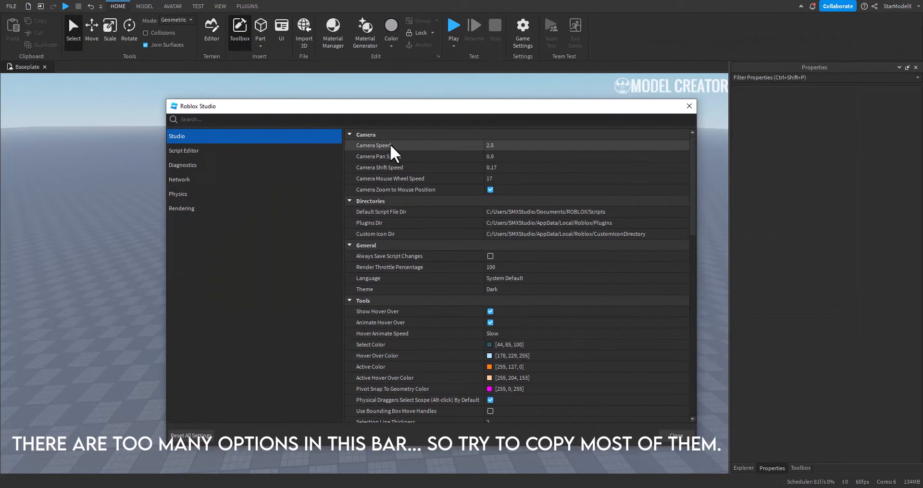
{"action": "mouse_move", "coordinate": [540, 154]}
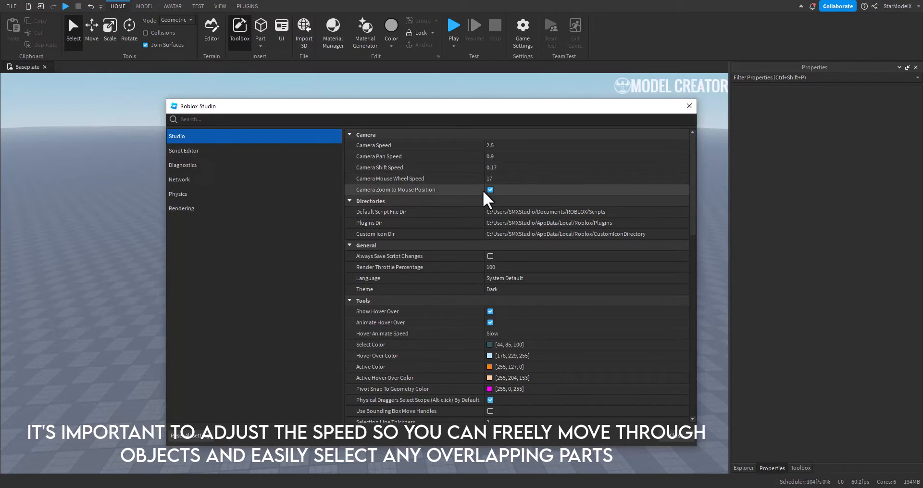
Keep Theme Dark, enter 110 for render throttle, and set Hover Animate Speed to Slow
{"action": "scroll", "scroll_direction": "down", "scroll_amount": 3}
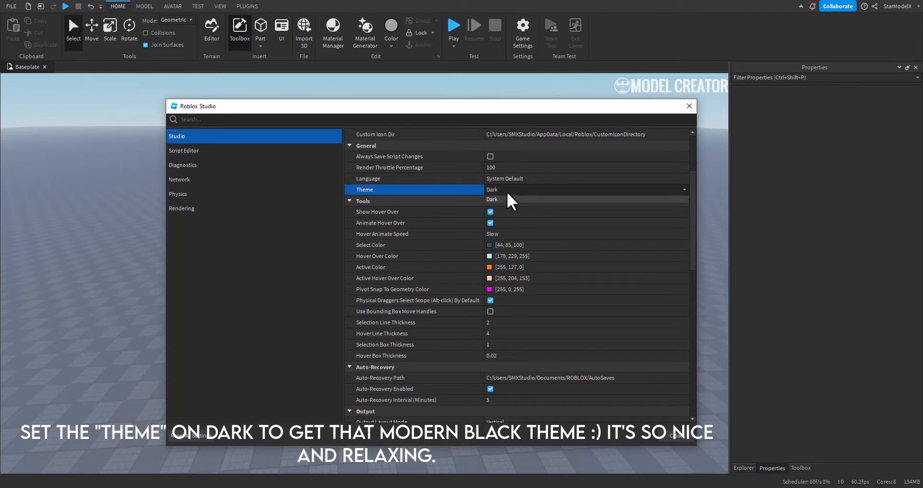
{"action": "left_click", "coordinate": [585, 189]}
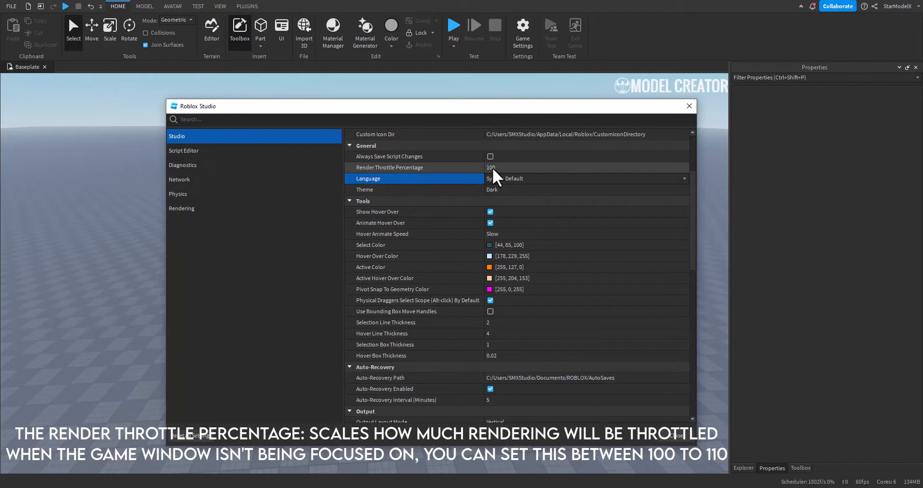
{"action": "left_click", "coordinate": [530, 167]}
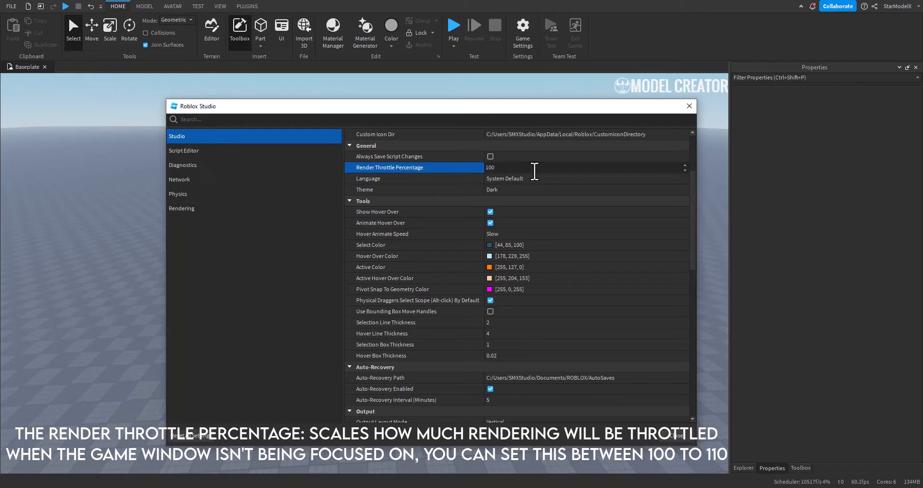
{"action": "type", "text": "110"}
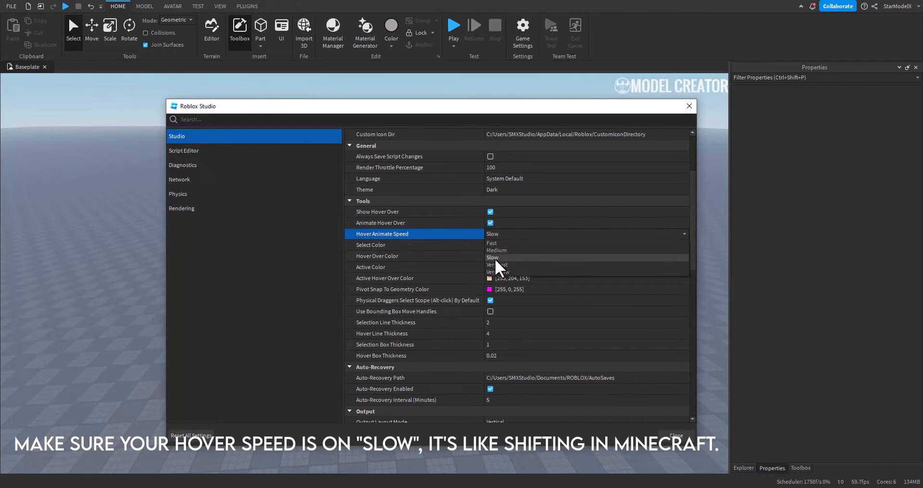
{"action": "left_click", "coordinate": [494, 257]}
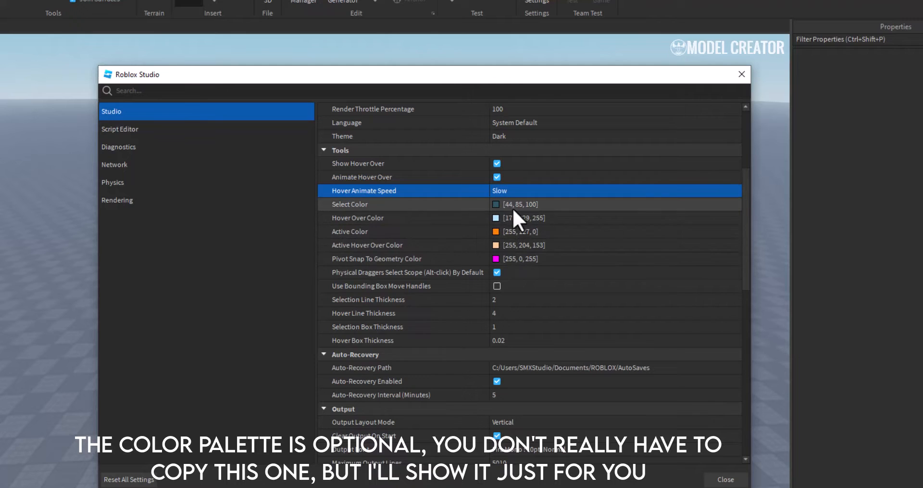
{"action": "left_click", "coordinate": [496, 203]}
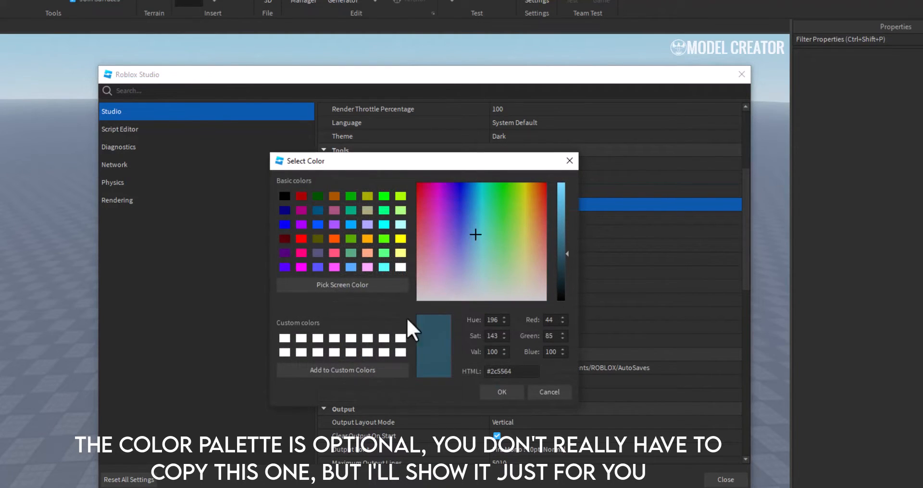
{"action": "left_click", "coordinate": [501, 391]}
{"action": "type", "text": "0.02"}
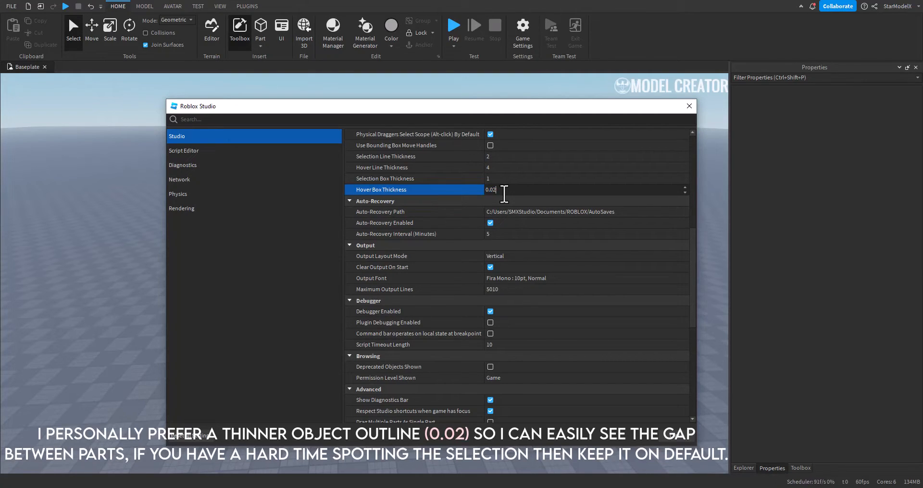
Commit Hover Box Thickness 0.02, review remaining Studio options, then switch to Script Editor settings
{"action": "key", "text": "Backspace"}
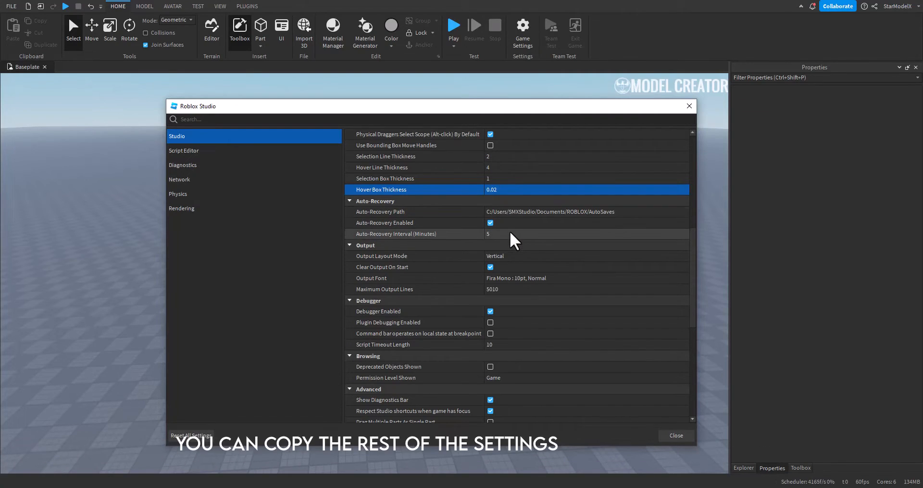
{"action": "scroll", "scroll_direction": "down", "scroll_amount": 3}
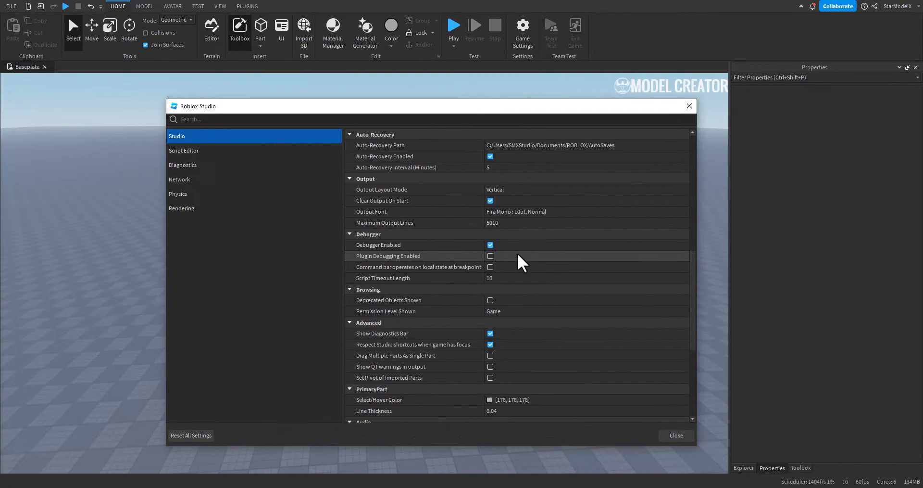
{"action": "scroll", "scroll_direction": "down", "scroll_amount": 3}
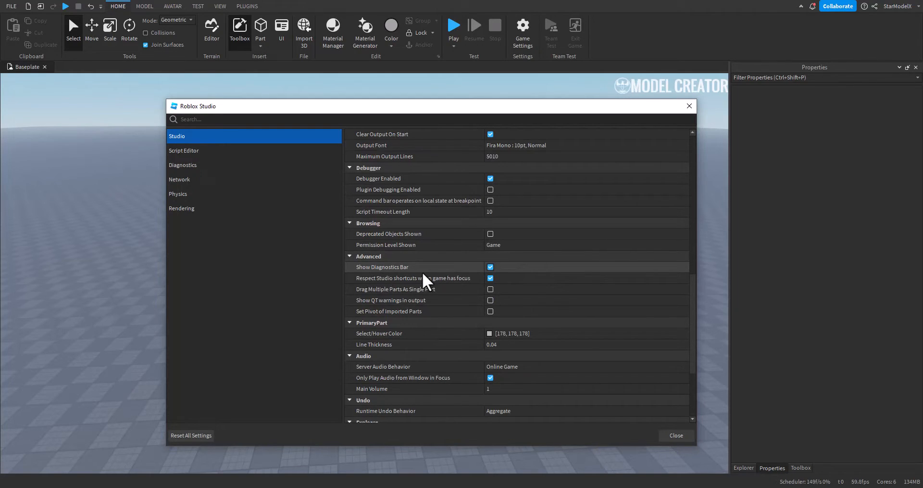
{"action": "left_click", "coordinate": [490, 267]}
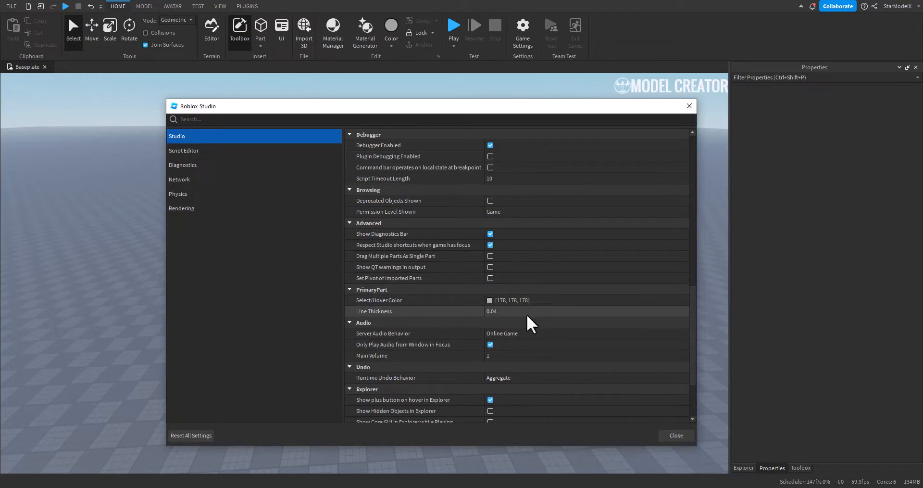
{"action": "scroll", "scroll_direction": "down", "scroll_amount": 3}
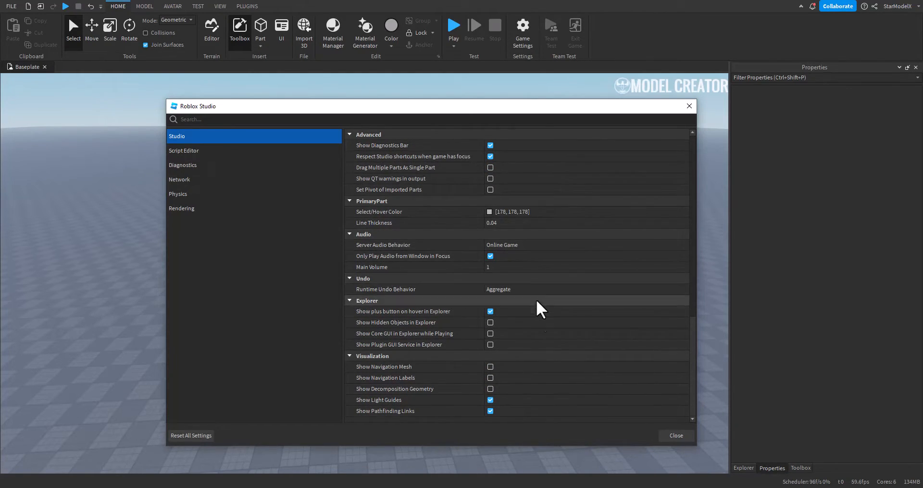
{"action": "left_click", "coordinate": [184, 150]}
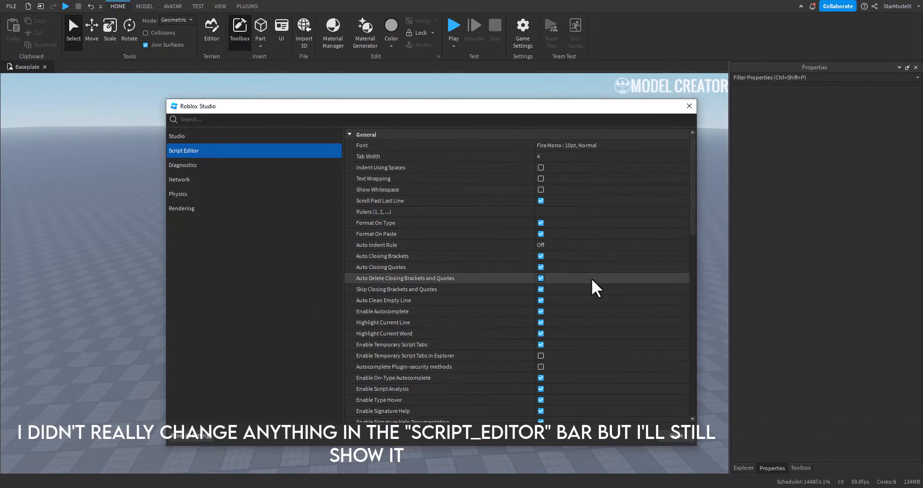
Scroll through the unchanged Script Editor options and colours, then switch to Physics settings
{"action": "scroll", "scroll_direction": "down", "scroll_amount": 3}
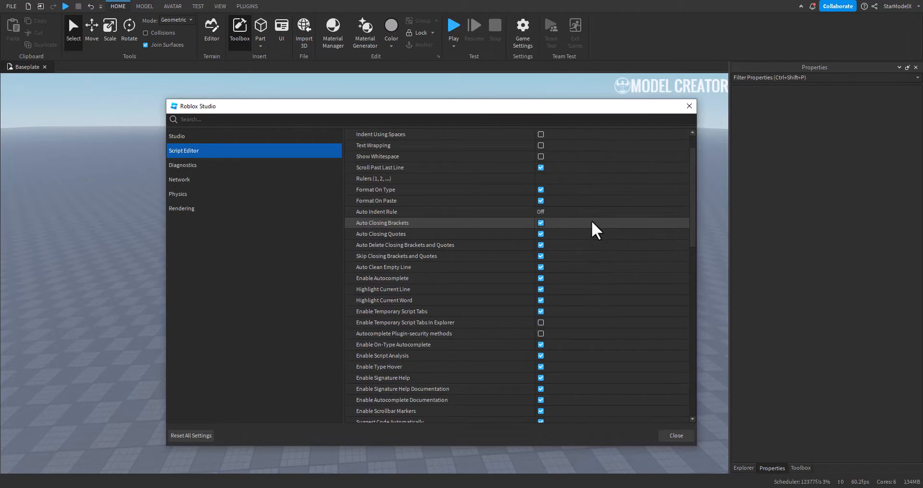
{"action": "scroll", "scroll_direction": "down", "scroll_amount": 3}
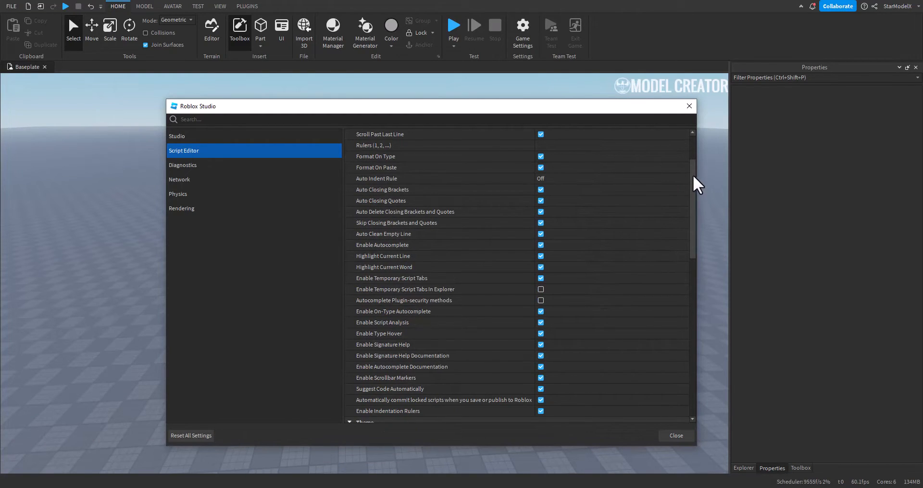
{"action": "scroll", "scroll_direction": "down", "scroll_amount": 3}
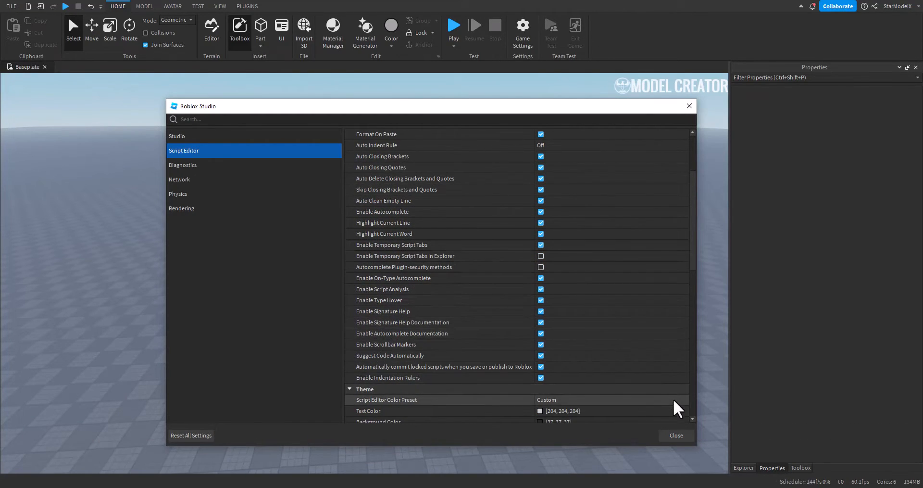
{"action": "scroll", "scroll_direction": "down", "scroll_amount": 3}
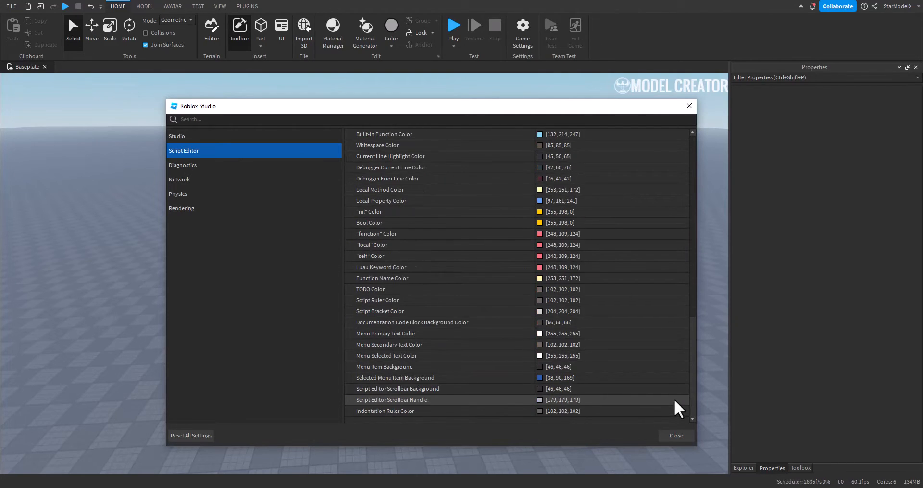
{"action": "left_click", "coordinate": [178, 193]}
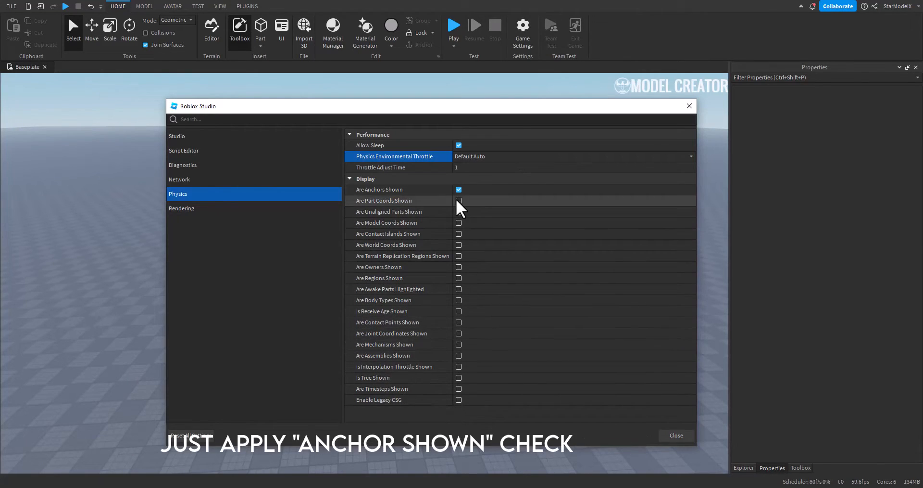
Check 'Are Anchors Shown' under Physics Display, then switch to Rendering settings
{"action": "left_click", "coordinate": [380, 189]}
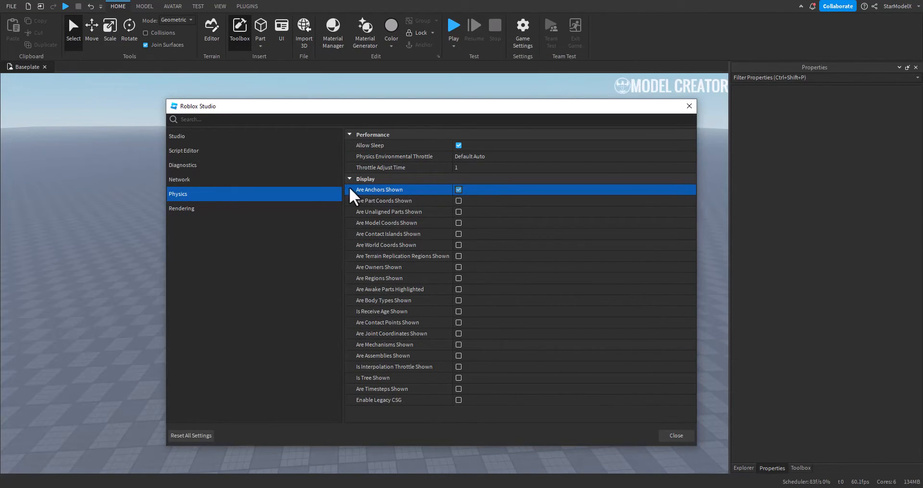
{"action": "left_click", "coordinate": [181, 208]}
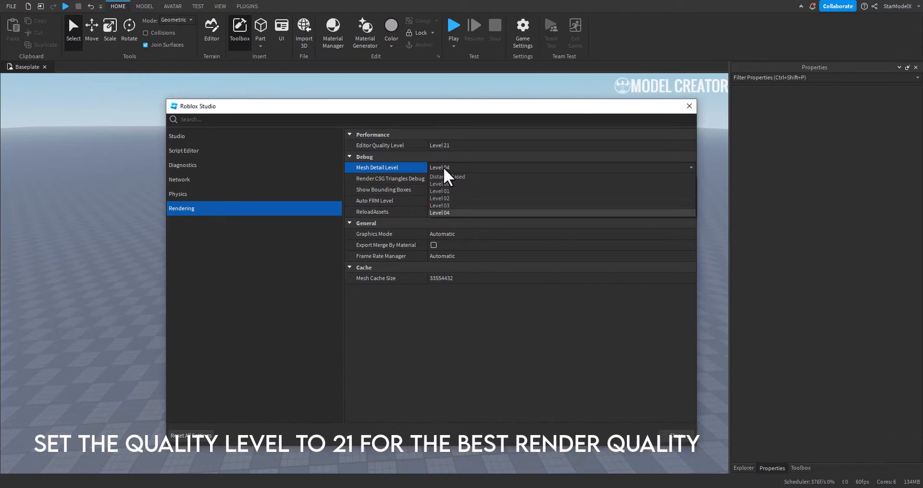
Set Mesh Detail Level to Level 04 and turn on ReloadAssets in Rendering
{"action": "left_click", "coordinate": [439, 212]}
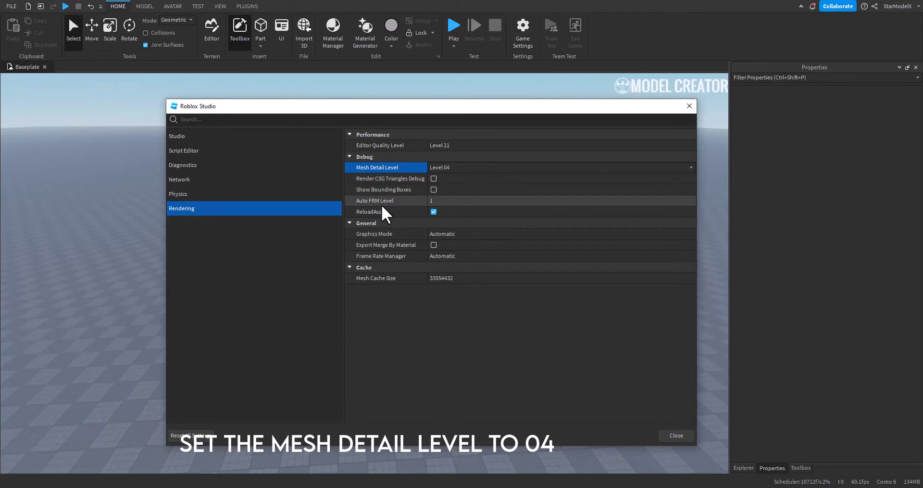
{"action": "left_click", "coordinate": [433, 211]}
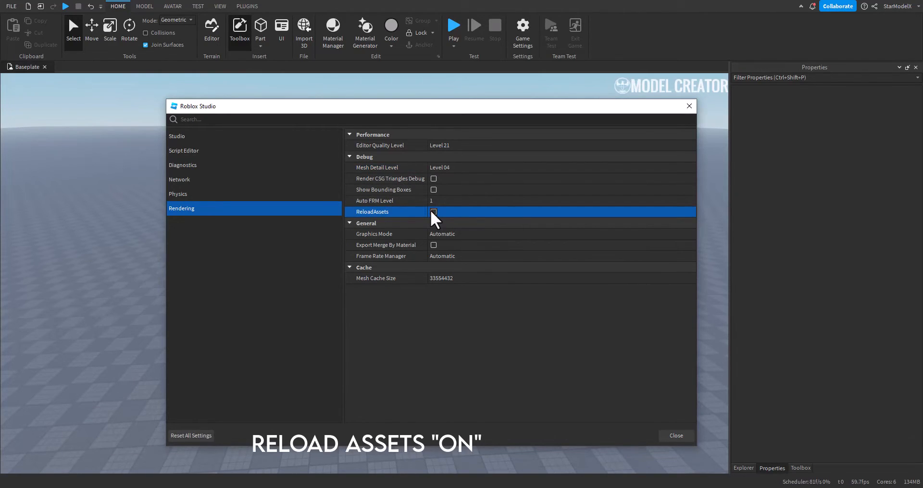
{"action": "left_click", "coordinate": [434, 212]}
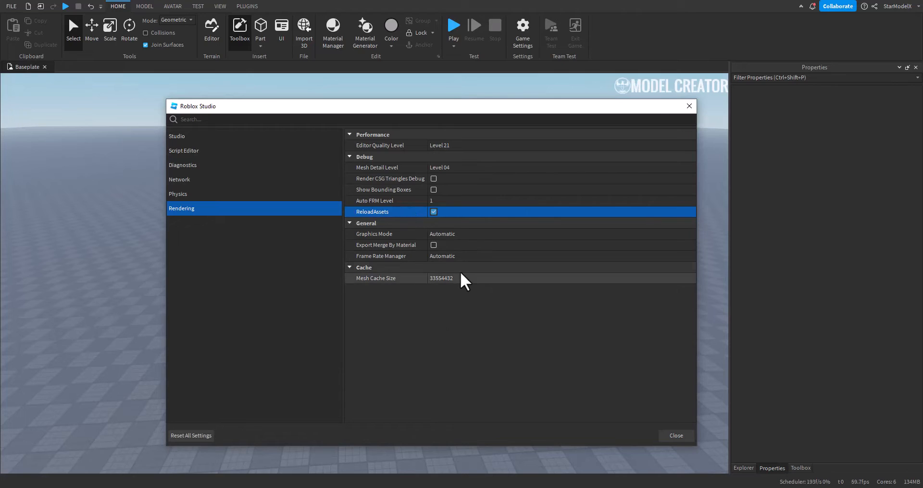
{"action": "left_click", "coordinate": [560, 233]}
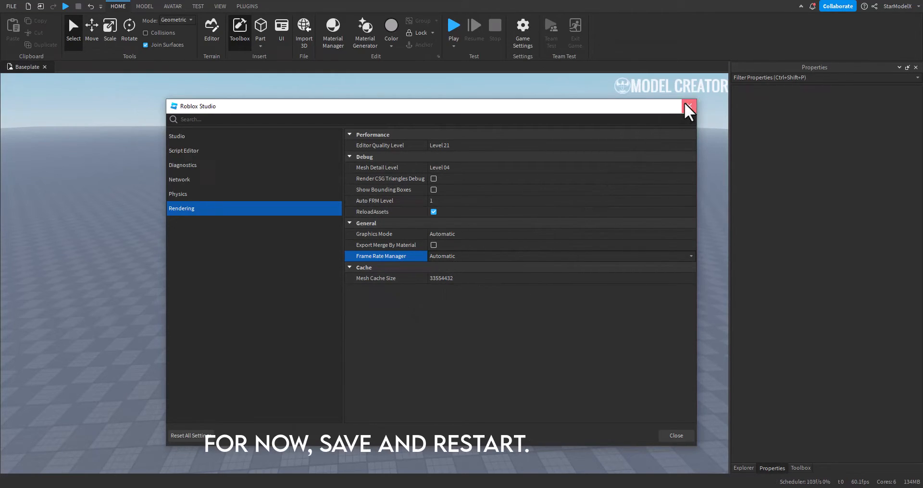
Close Studio Settings and open the Beta Features window from FILE
{"action": "left_click", "coordinate": [689, 106]}
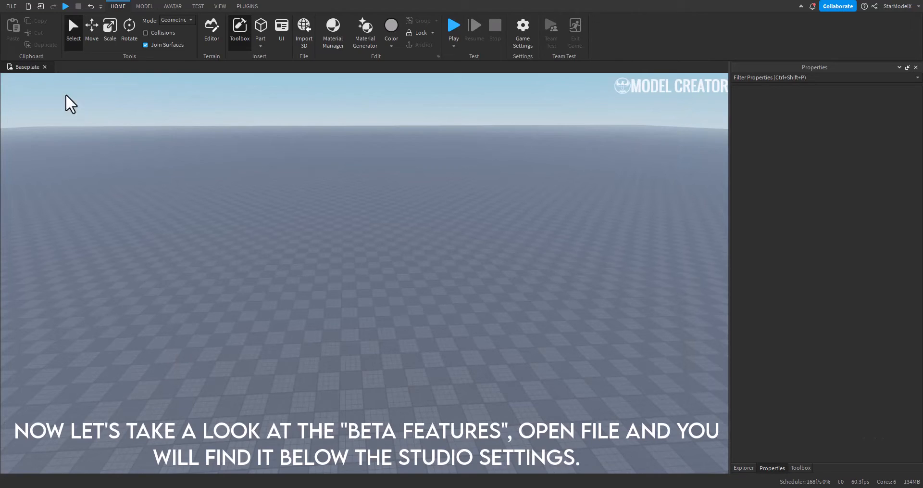
{"action": "left_click", "coordinate": [11, 6]}
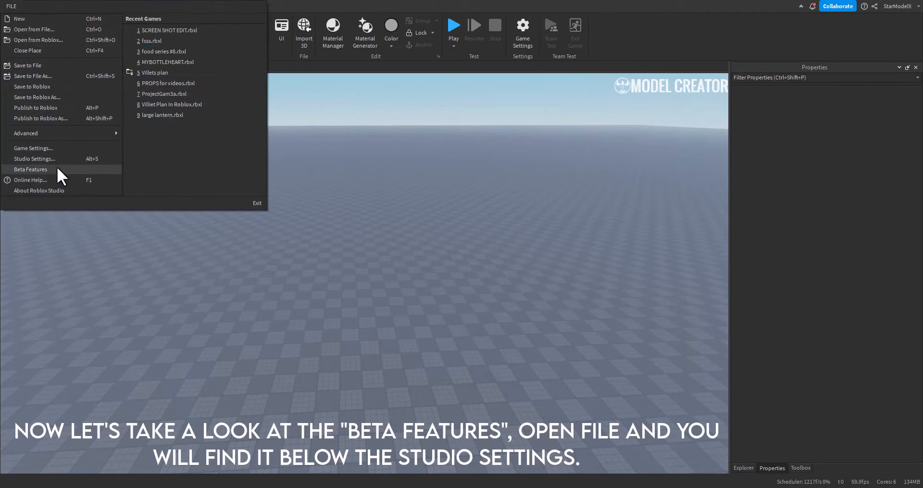
{"action": "left_click", "coordinate": [29, 169]}
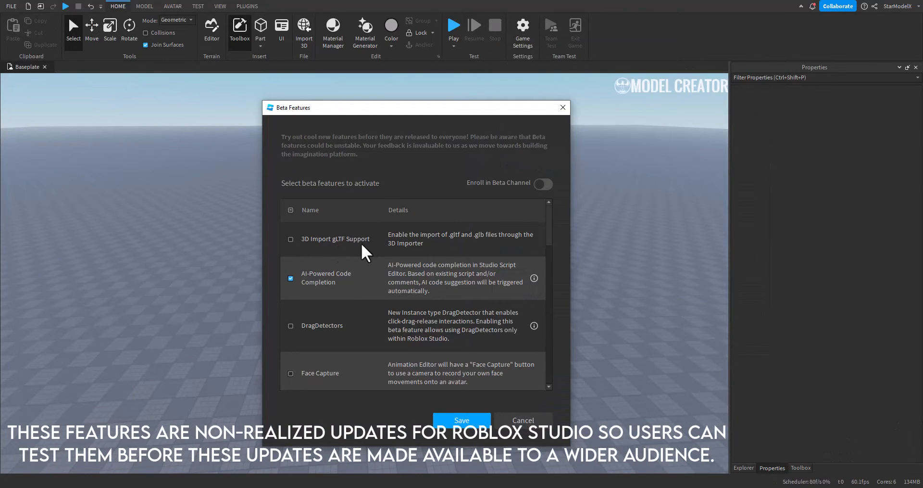
{"action": "mouse_move", "coordinate": [539, 277]}
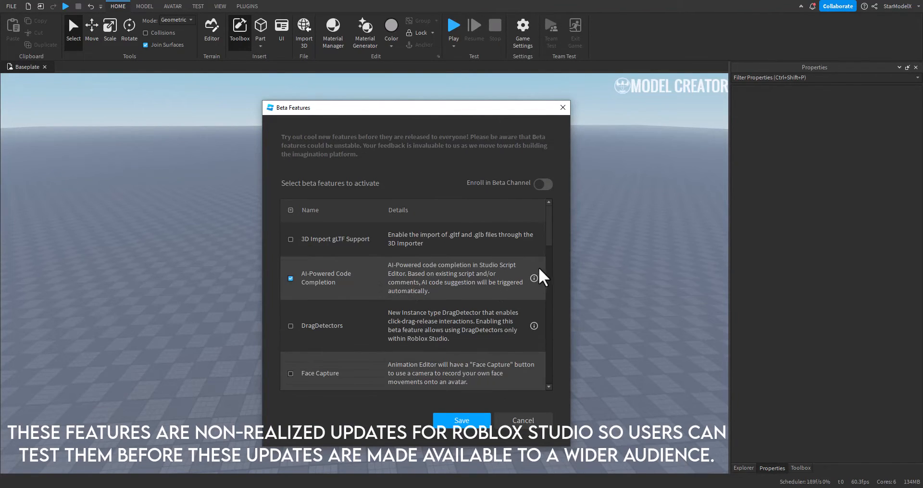
Check the DragDetectors beta feature, scroll through the list, and save
{"action": "scroll", "scroll_direction": "down", "scroll_amount": 3}
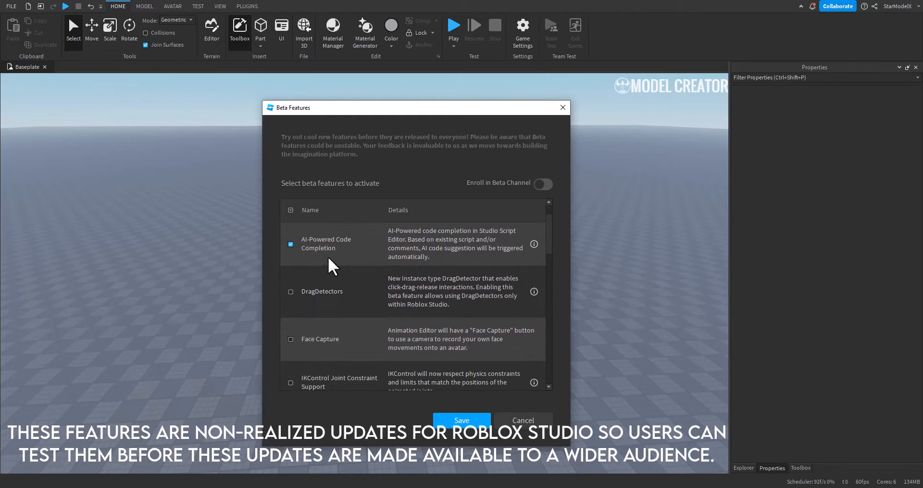
{"action": "scroll", "scroll_direction": "down", "scroll_amount": 3}
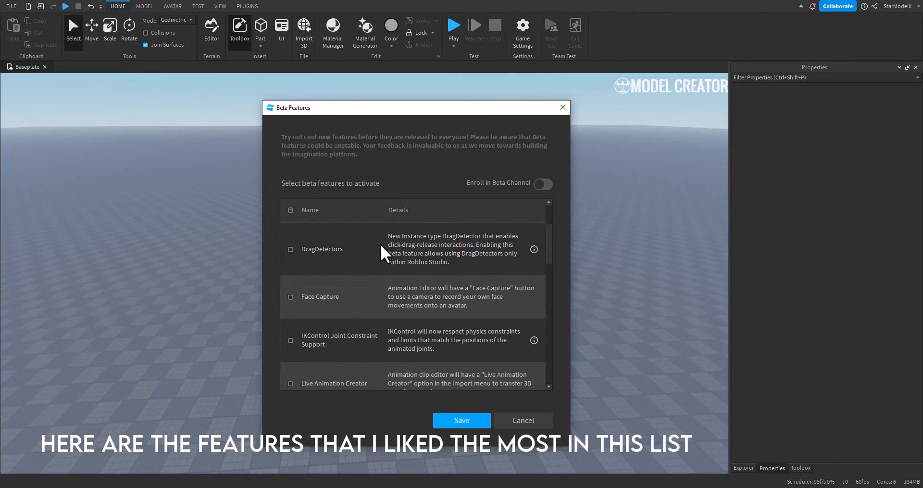
{"action": "mouse_move", "coordinate": [338, 259]}
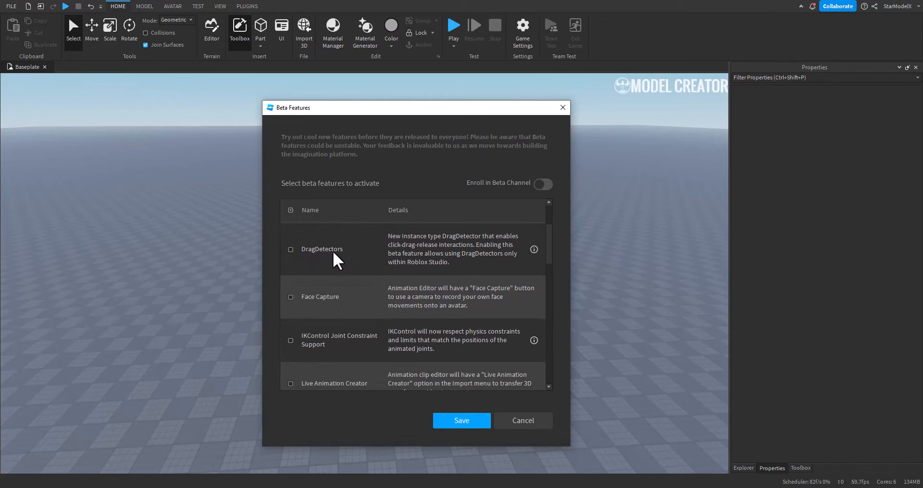
{"action": "left_click", "coordinate": [291, 249]}
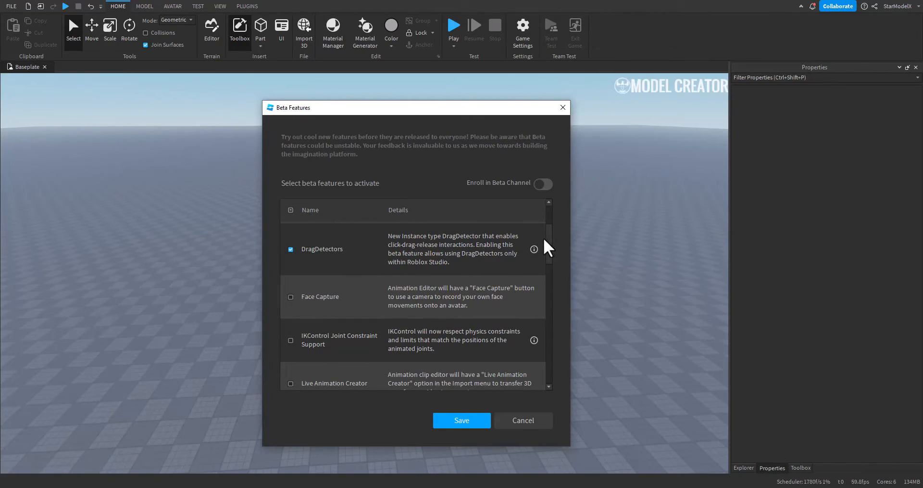
{"action": "scroll", "scroll_direction": "down", "scroll_amount": 3}
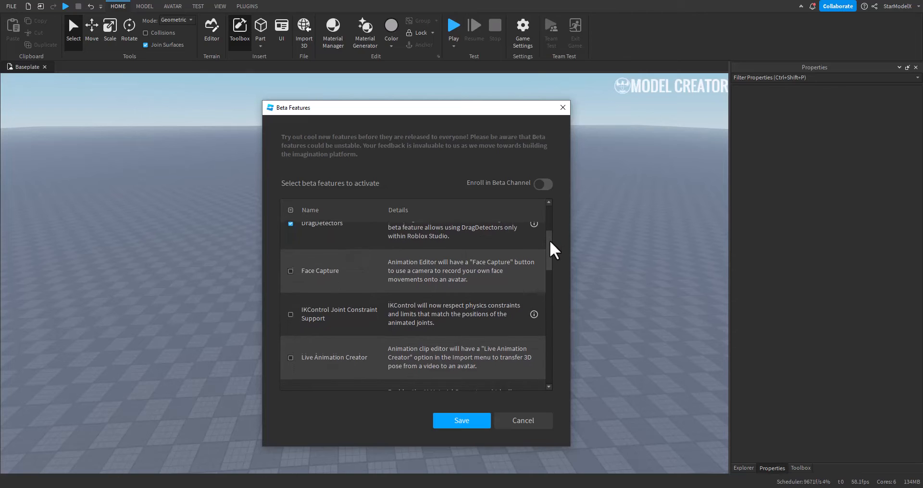
{"action": "scroll", "scroll_direction": "down", "scroll_amount": 3}
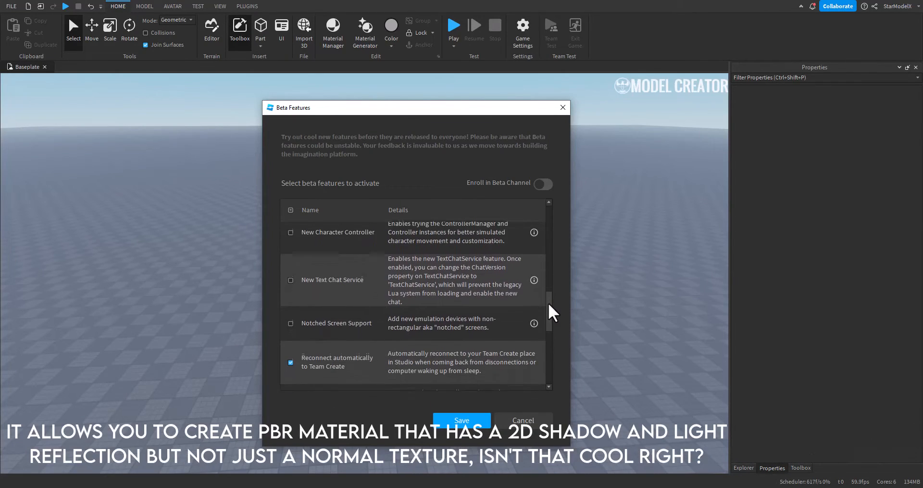
{"action": "scroll", "scroll_direction": "down", "scroll_amount": 3}
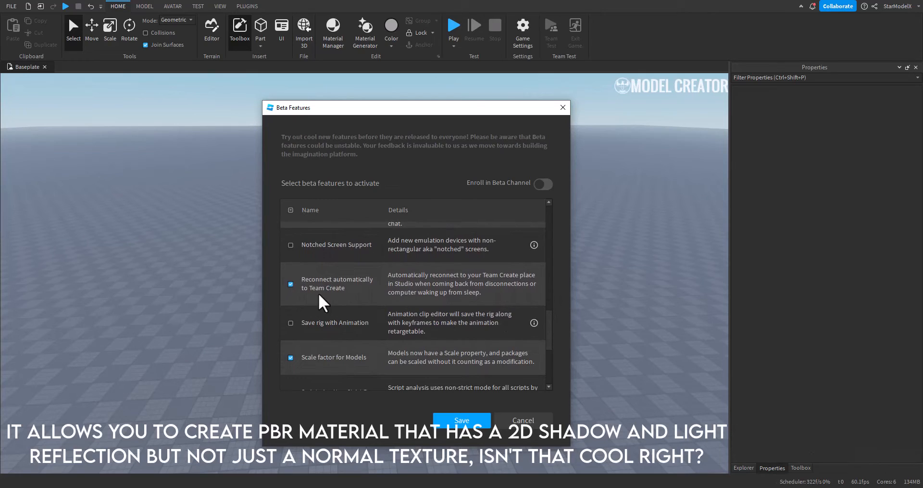
{"action": "scroll", "scroll_direction": "down", "scroll_amount": 3}
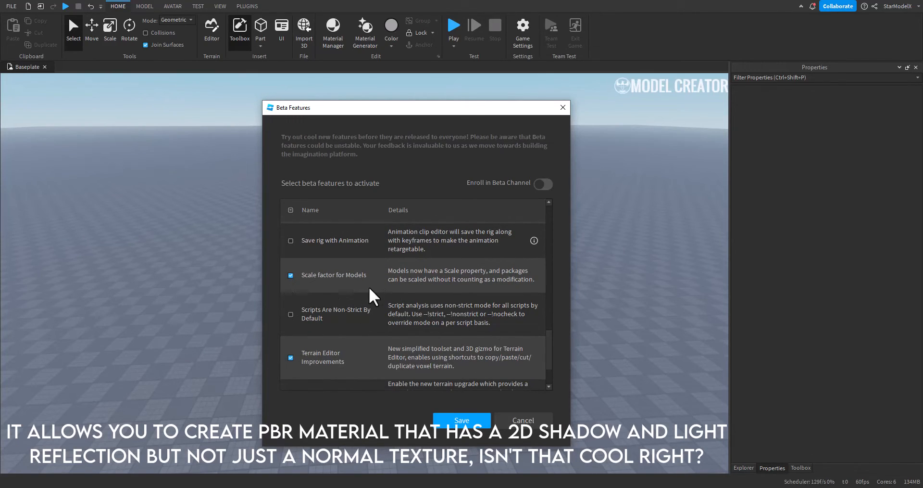
{"action": "scroll", "scroll_direction": "down", "scroll_amount": 3}
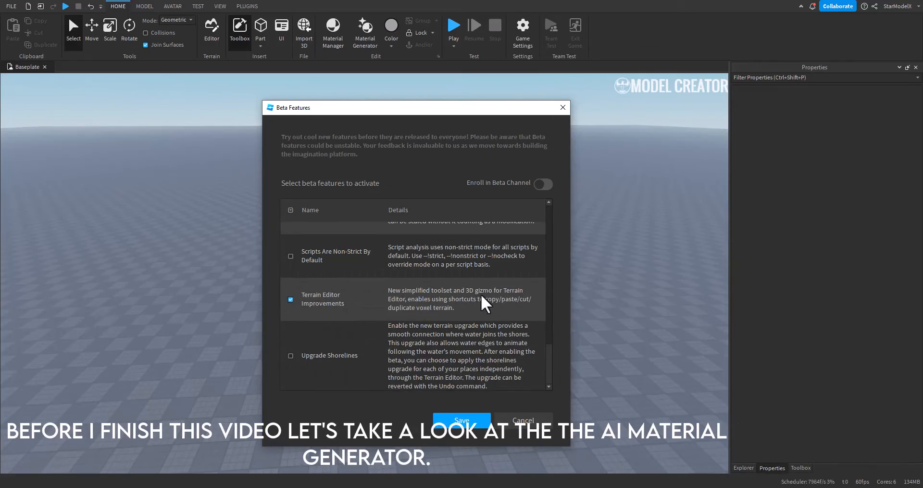
{"action": "left_click", "coordinate": [462, 420]}
{"action": "type", "text": "wood"}
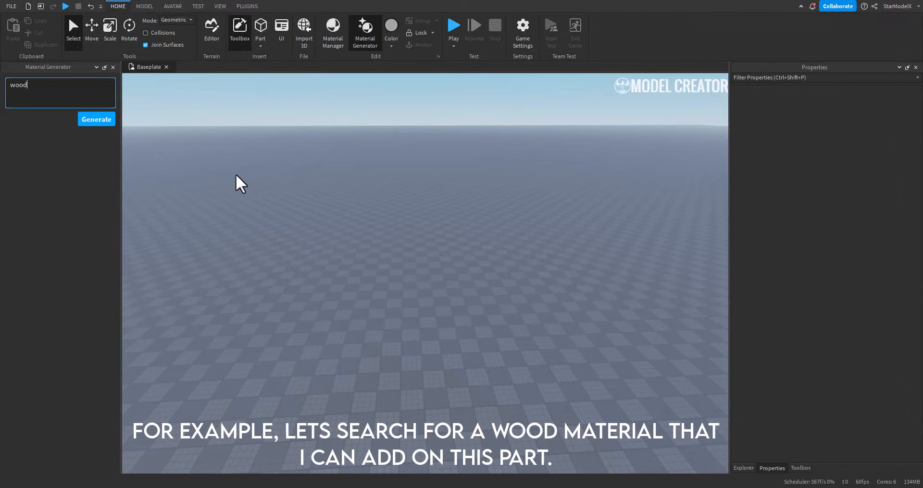
Generate materials from the 'wood' prompt in the Material Generator
{"action": "left_click", "coordinate": [96, 118]}
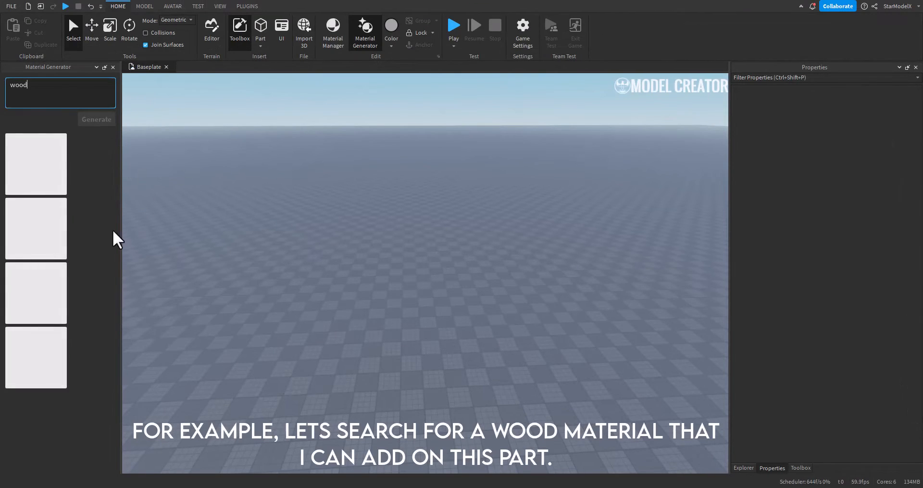